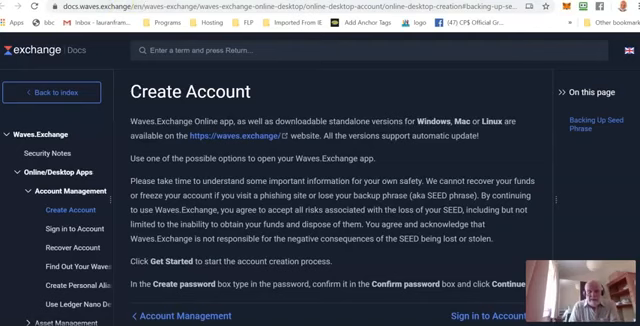
- Scroll down the Waves.Exchange homepage to reach the buy-crypto calculator
{"action": "scroll", "scroll_direction": "down", "scroll_amount": 3}
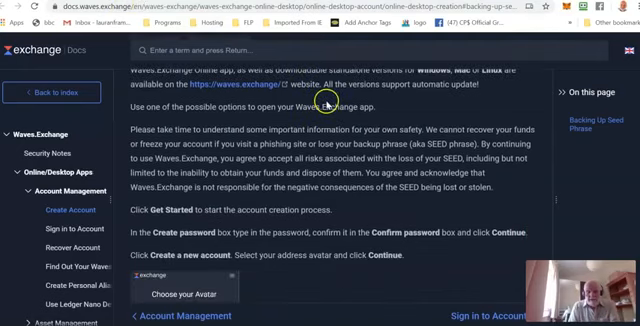
{"action": "scroll", "scroll_direction": "down", "scroll_amount": 3}
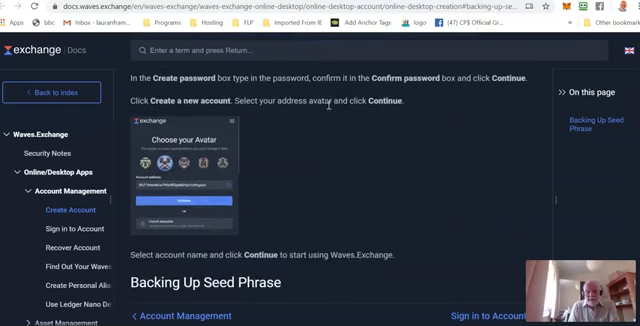
{"action": "mouse_move", "coordinate": [192, 160]}
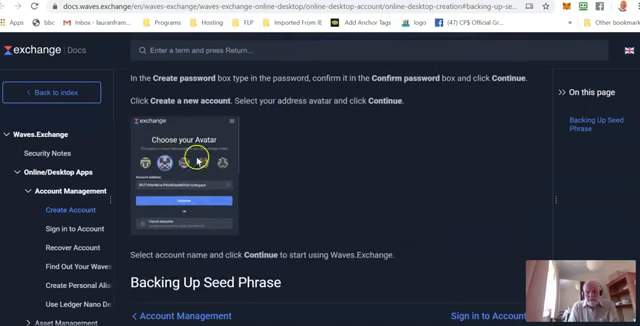
{"action": "scroll", "scroll_direction": "down", "scroll_amount": 3}
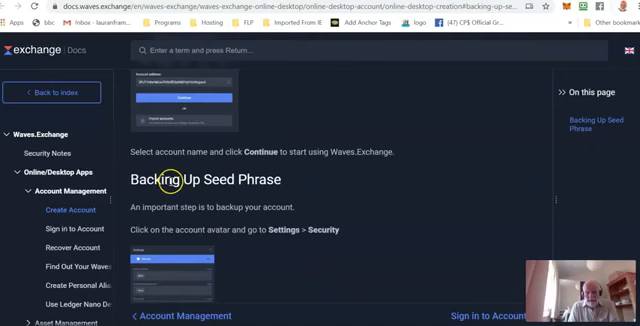
{"action": "scroll", "scroll_direction": "down", "scroll_amount": 3}
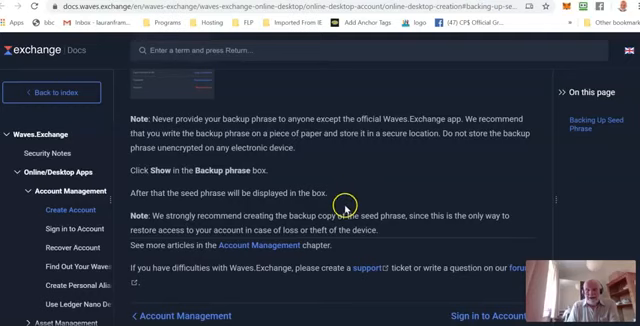
{"action": "mouse_move", "coordinate": [316, 270]}
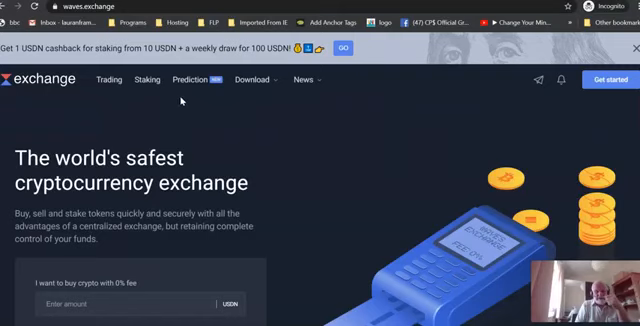
{"action": "mouse_move", "coordinate": [610, 80]}
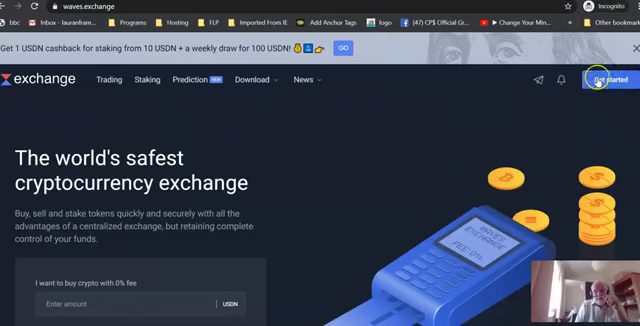
{"action": "scroll", "scroll_direction": "down", "scroll_amount": 3}
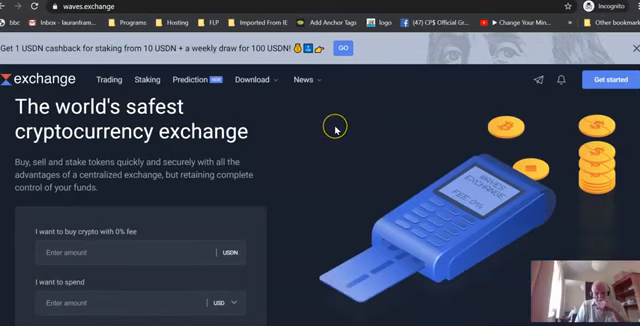
{"action": "scroll", "scroll_direction": "down", "scroll_amount": 3}
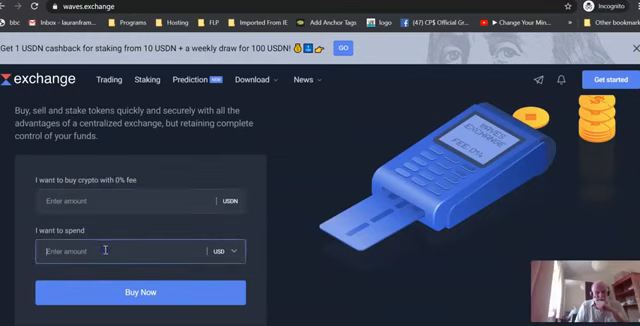
- Enter a 100 USD spend in the buy calculator to preview about 100 USDN, then return to the top
{"action": "type", "text": "100"}
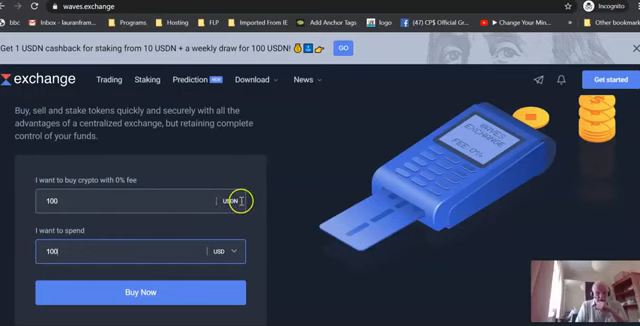
{"action": "mouse_move", "coordinate": [156, 216]}
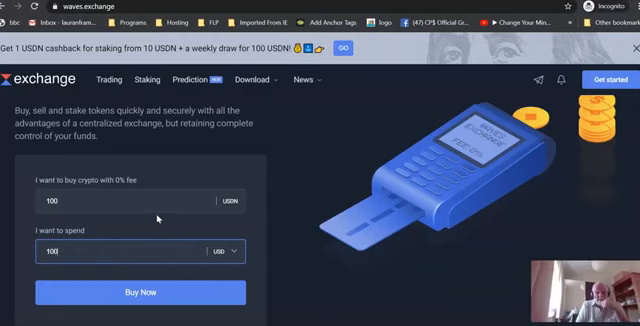
{"action": "mouse_move", "coordinate": [170, 216]}
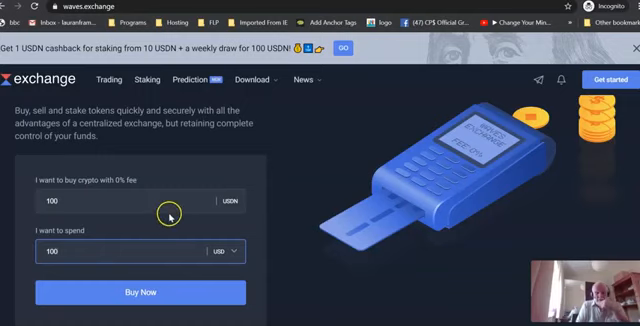
{"action": "scroll", "scroll_direction": "down", "scroll_amount": 3}
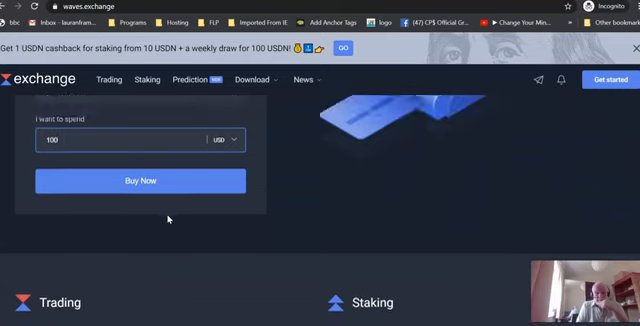
{"action": "scroll", "scroll_direction": "down", "scroll_amount": 3}
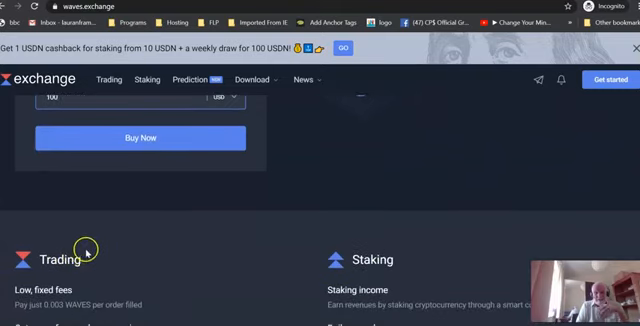
{"action": "mouse_move", "coordinate": [92, 244]}
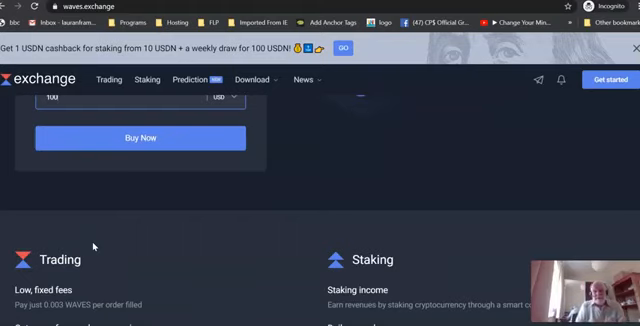
{"action": "scroll", "scroll_direction": "up", "scroll_amount": 3}
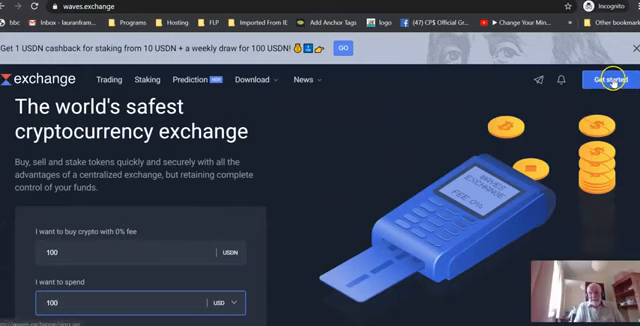
- Start Get Started sign-up and reach the create-password field on Protect Your Accounts
{"action": "left_click", "coordinate": [608, 80]}
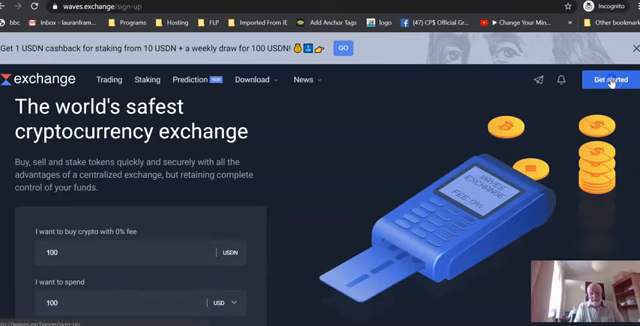
{"action": "left_click", "coordinate": [608, 78]}
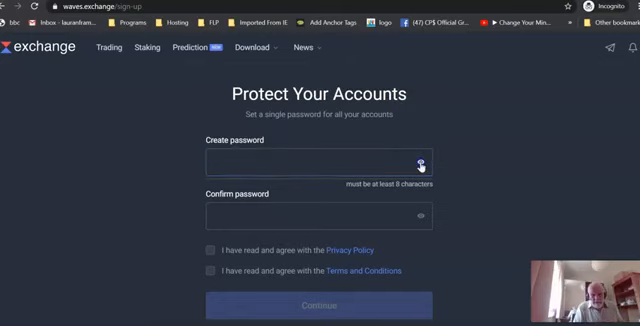
{"action": "left_click", "coordinate": [316, 162]}
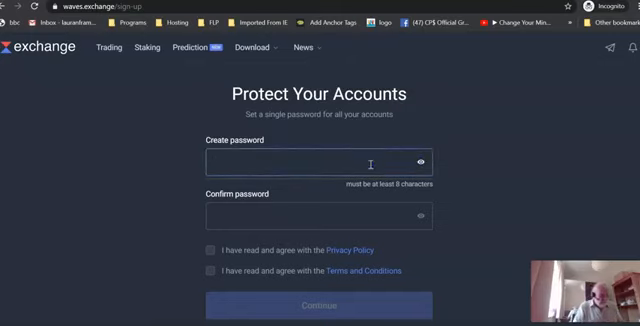
{"action": "type", "text": "ab"}
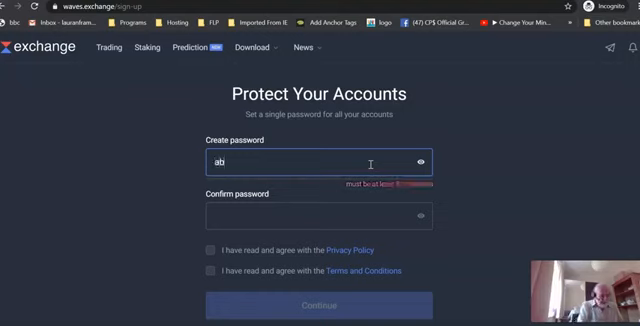
{"action": "type", "text": "c"}
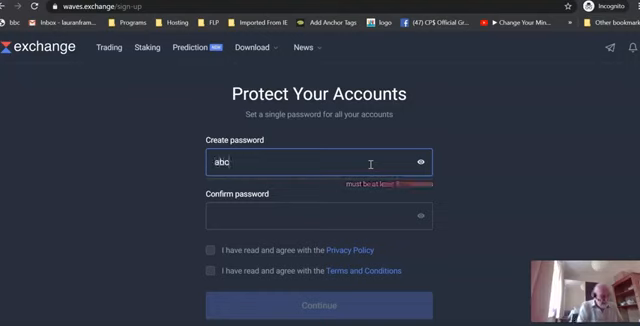
{"action": "type", "text": "123DEF"}
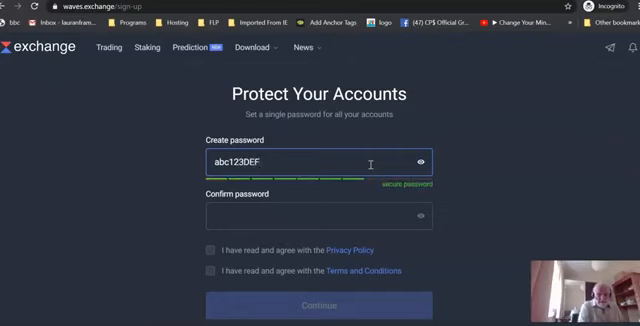
{"action": "type", "text": "45&"}
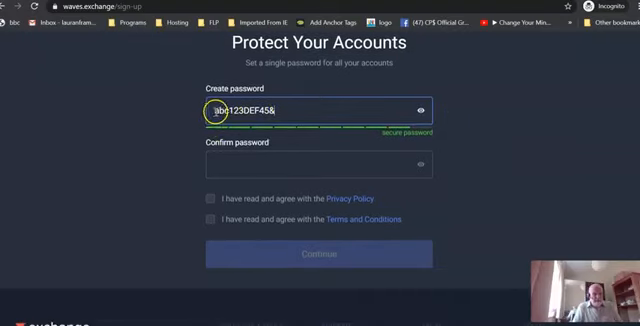
{"action": "left_click", "coordinate": [224, 108]}
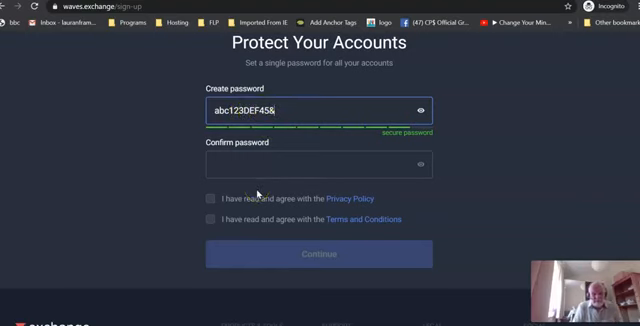
- Confirm the password, accept the Privacy Policy and Terms, and start creating a new wallet account
{"action": "left_click", "coordinate": [234, 164]}
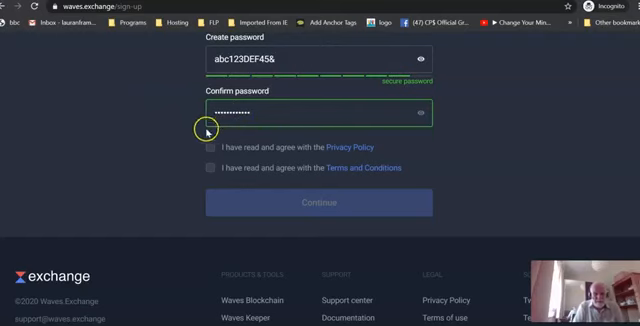
{"action": "mouse_move", "coordinate": [204, 120]}
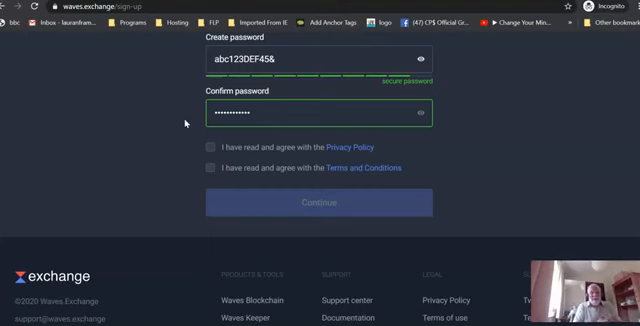
{"action": "mouse_move", "coordinate": [304, 60]}
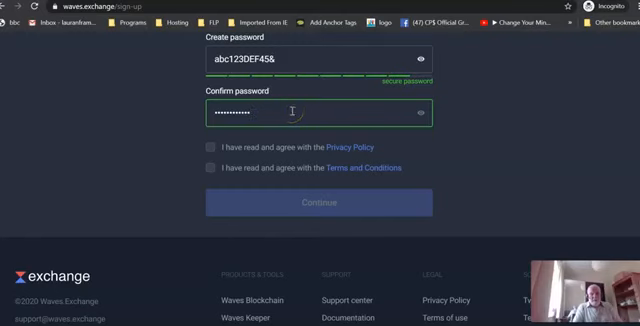
{"action": "mouse_move", "coordinate": [244, 148]}
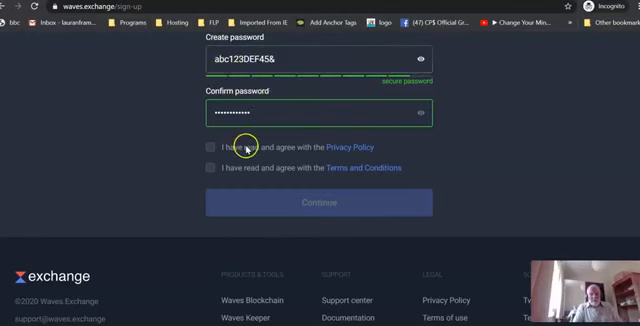
{"action": "left_click", "coordinate": [204, 148]}
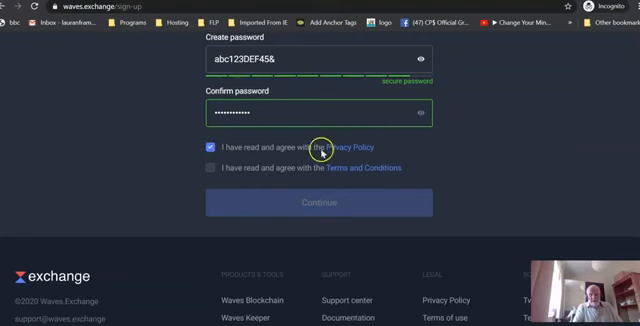
{"action": "mouse_move", "coordinate": [208, 168]}
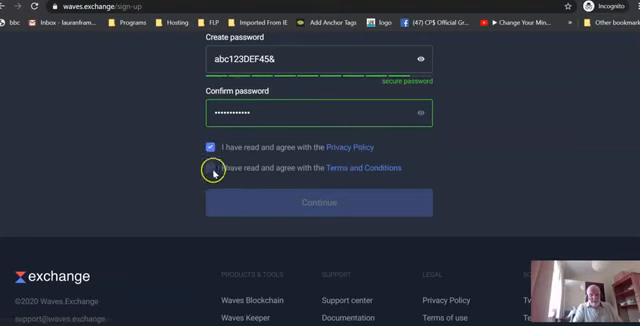
{"action": "left_click", "coordinate": [204, 168]}
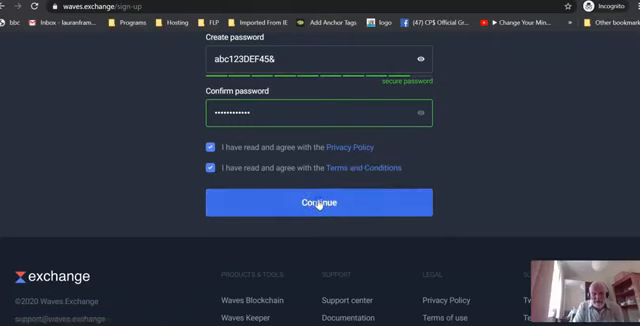
{"action": "left_click", "coordinate": [318, 204]}
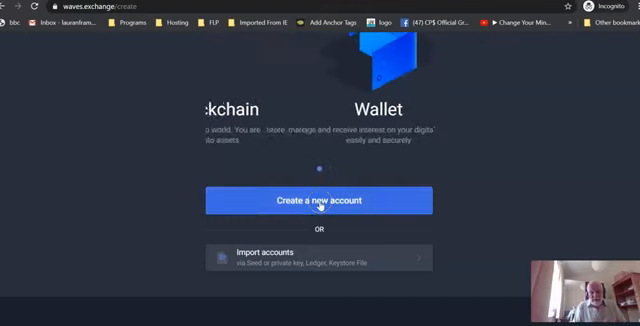
{"action": "left_click", "coordinate": [316, 200]}
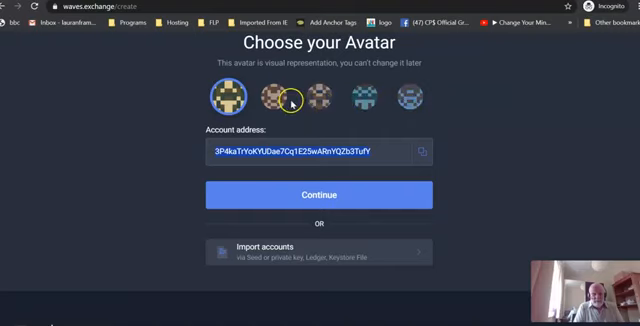
- Choose an avatar and its account address, then continue to the account-name step
{"action": "left_click", "coordinate": [276, 104]}
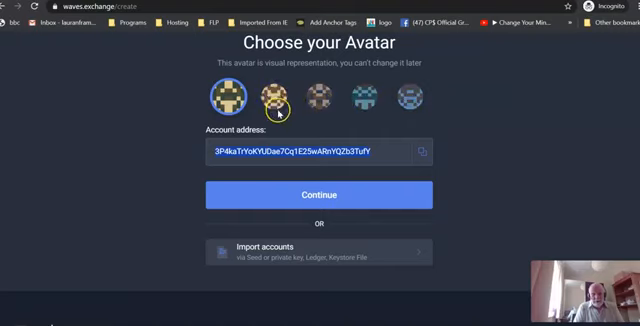
{"action": "left_click", "coordinate": [276, 98]}
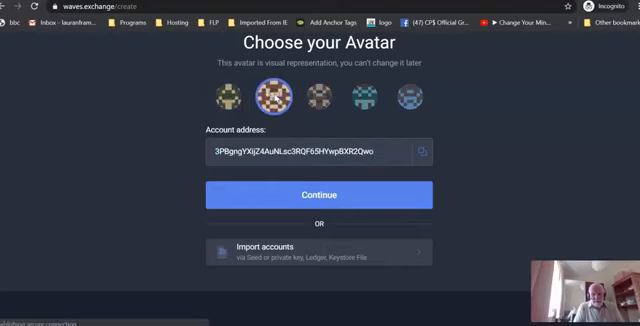
{"action": "left_click", "coordinate": [278, 98]}
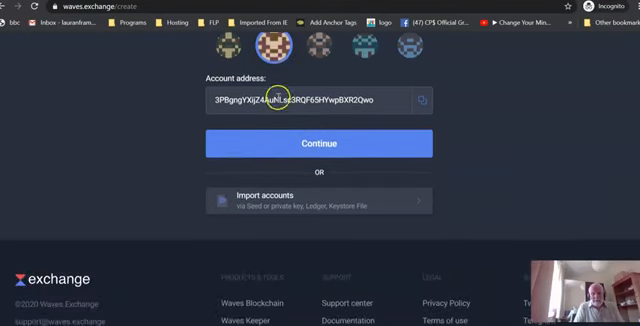
{"action": "mouse_move", "coordinate": [296, 72]}
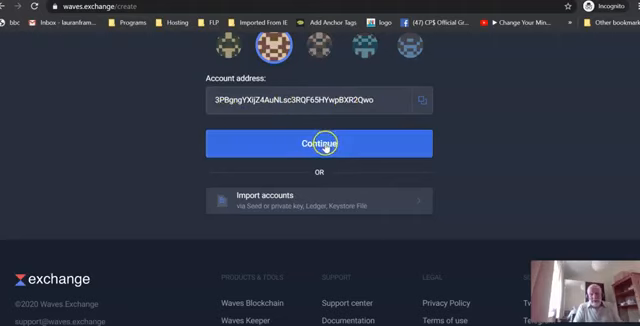
{"action": "left_click", "coordinate": [316, 144]}
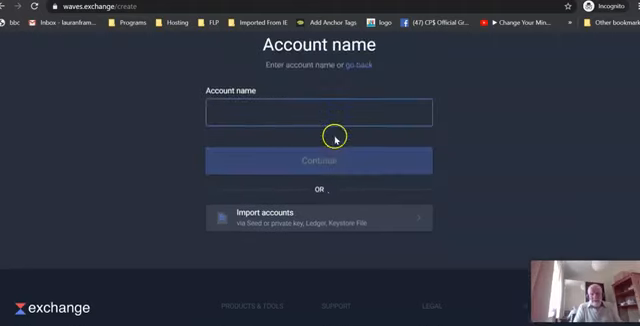
- Name the account 'WE Share Abundance' and finish creating it, landing on the wallet dashboard
{"action": "left_click", "coordinate": [316, 118]}
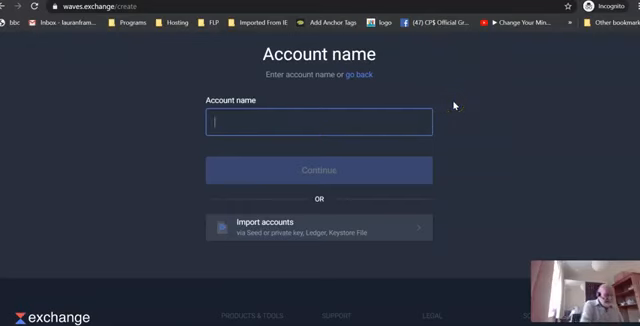
{"action": "type", "text": "WE Share Abundance"}
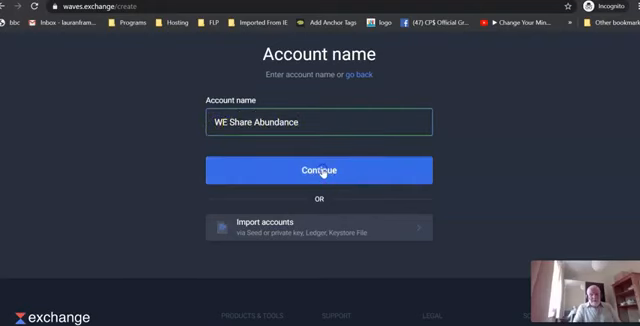
{"action": "left_click", "coordinate": [316, 168]}
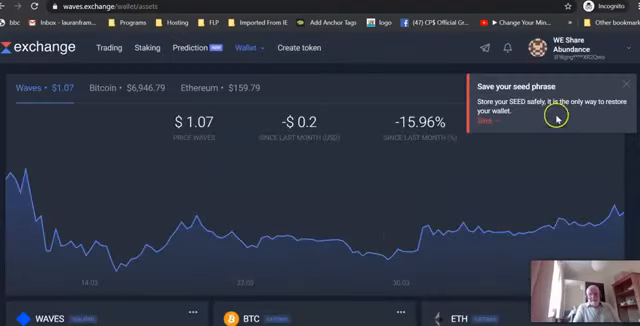
{"action": "mouse_move", "coordinate": [484, 124]}
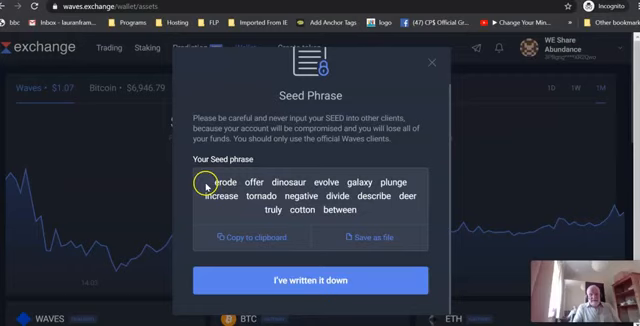
{"action": "mouse_move", "coordinate": [374, 210]}
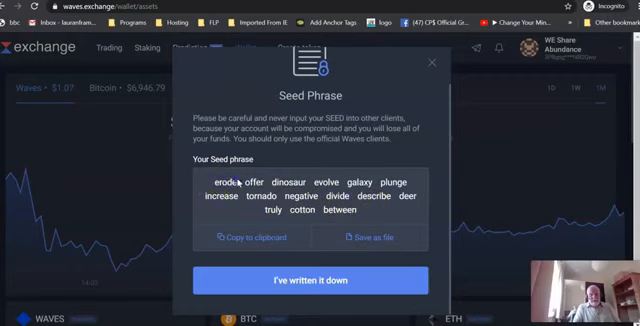
{"action": "mouse_move", "coordinate": [372, 210]}
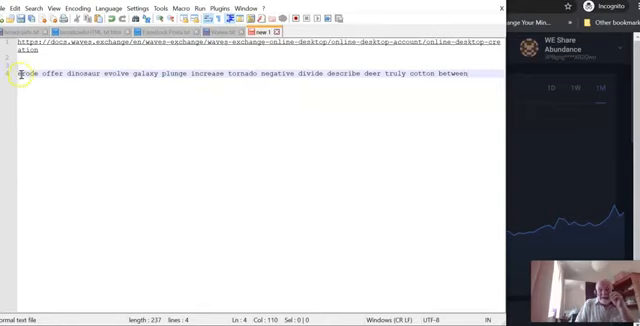
{"action": "mouse_move", "coordinate": [480, 68]}
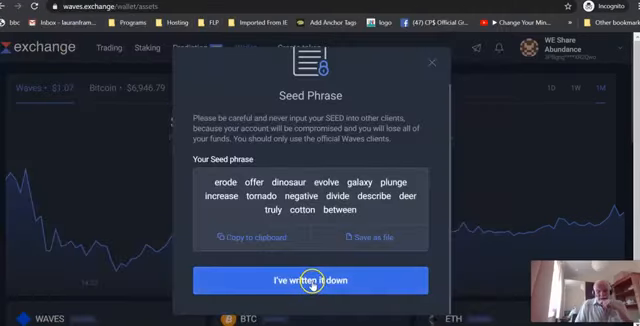
- Confirm with 'I've written it down' that the seed phrase has been recorded
{"action": "left_click", "coordinate": [312, 280]}
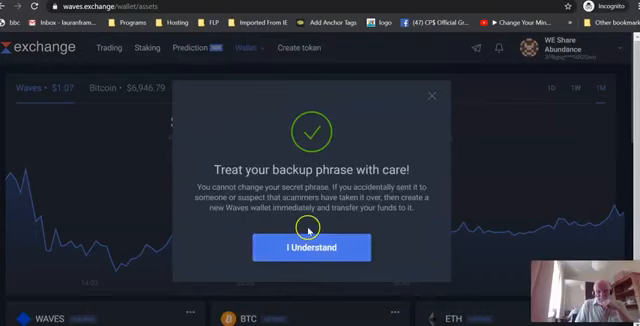
{"action": "mouse_move", "coordinate": [304, 204]}
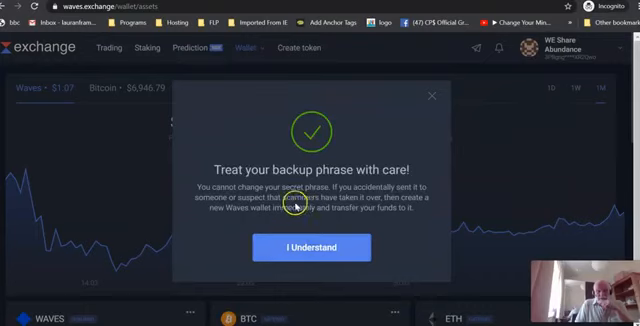
{"action": "mouse_move", "coordinate": [362, 192]}
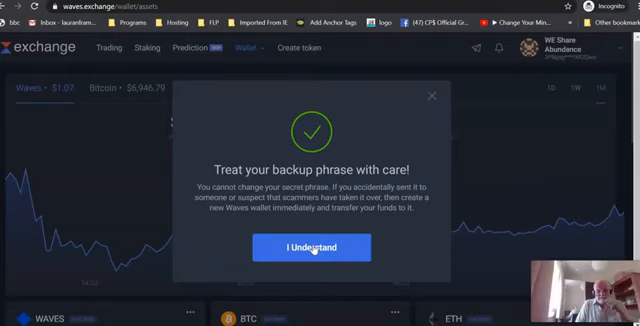
- Acknowledge the backup-phrase warning and browse the zero-balance WAVES, BTC, ETH, USDT, USDN cards
{"action": "left_click", "coordinate": [312, 246]}
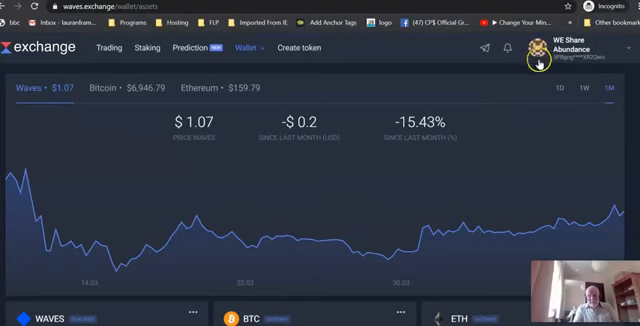
{"action": "mouse_move", "coordinate": [568, 60]}
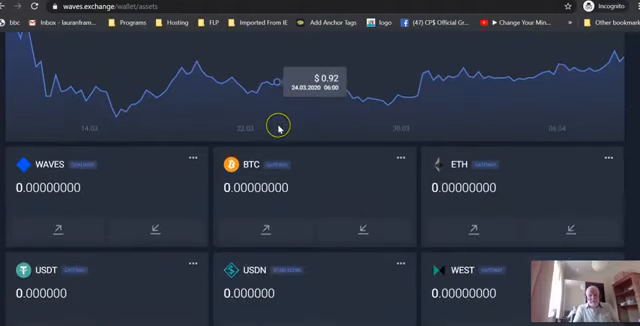
{"action": "scroll", "scroll_direction": "down", "scroll_amount": 3}
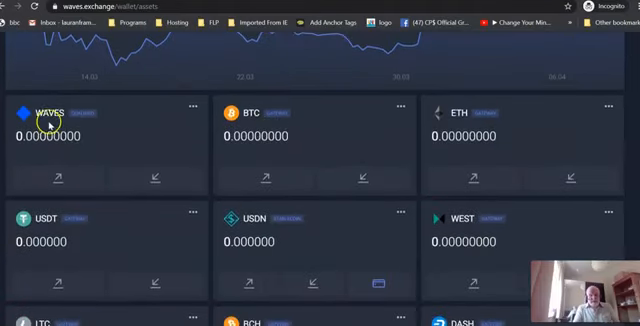
{"action": "mouse_move", "coordinate": [288, 152]}
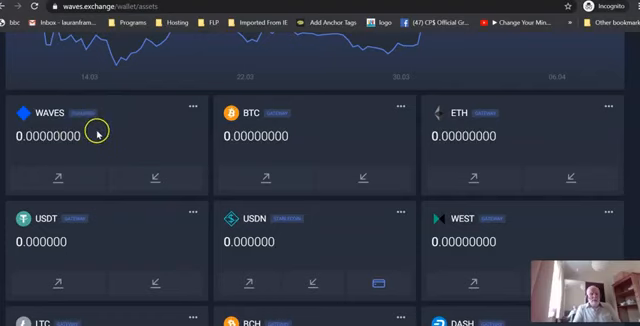
{"action": "mouse_move", "coordinate": [298, 132]}
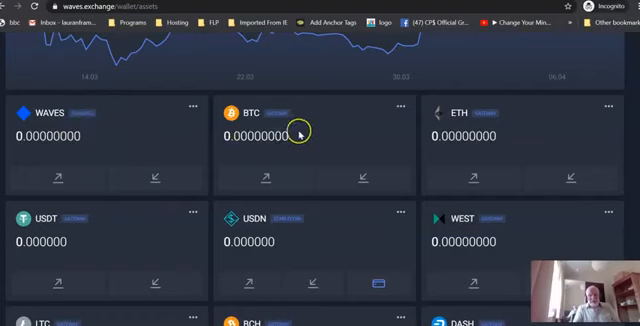
{"action": "scroll", "scroll_direction": "down", "scroll_amount": 3}
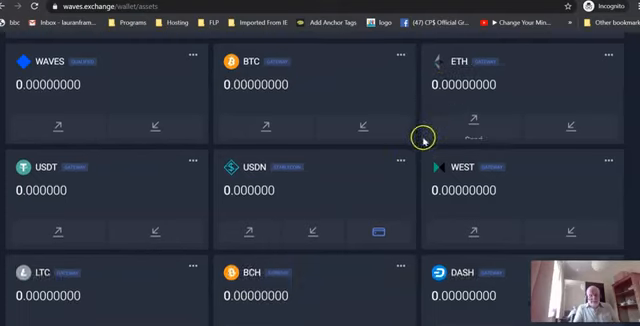
{"action": "scroll", "scroll_direction": "down", "scroll_amount": 3}
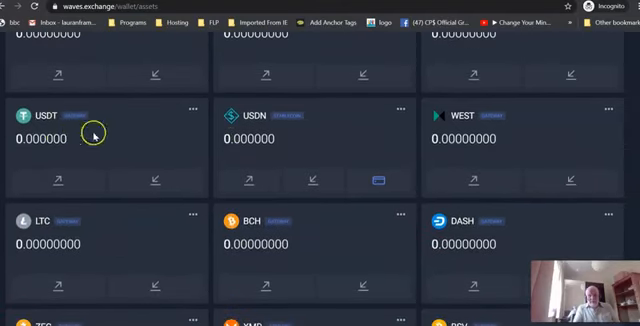
{"action": "mouse_move", "coordinate": [270, 130]}
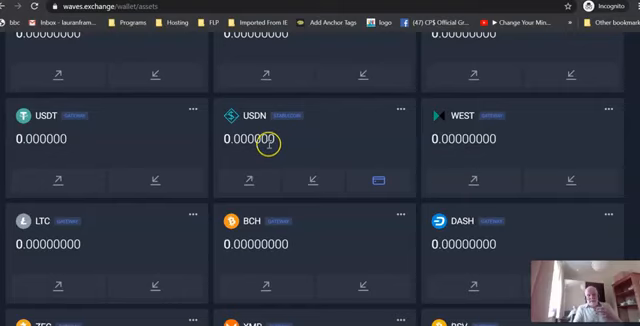
{"action": "mouse_move", "coordinate": [268, 140]}
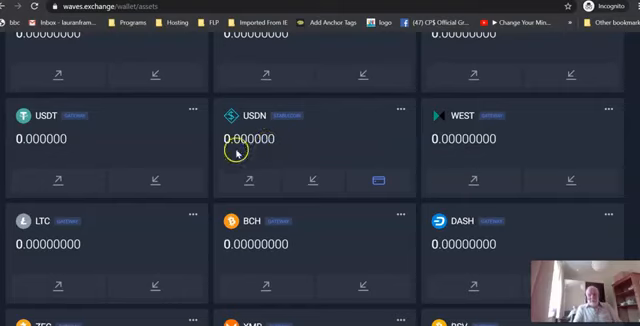
{"action": "mouse_move", "coordinate": [268, 138]}
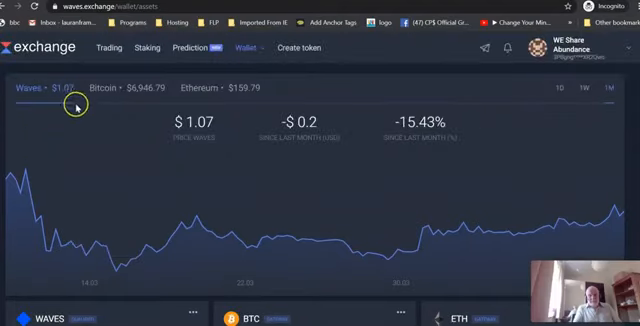
{"action": "mouse_move", "coordinate": [188, 122]}
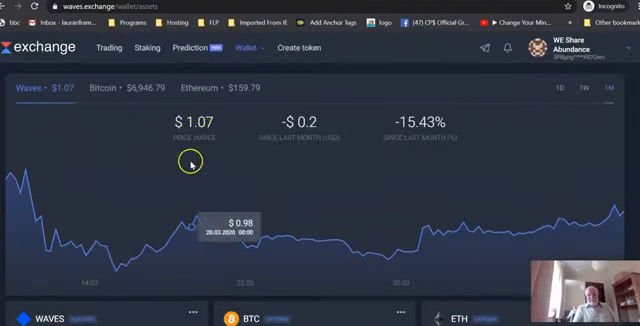
{"action": "scroll", "scroll_direction": "down", "scroll_amount": 3}
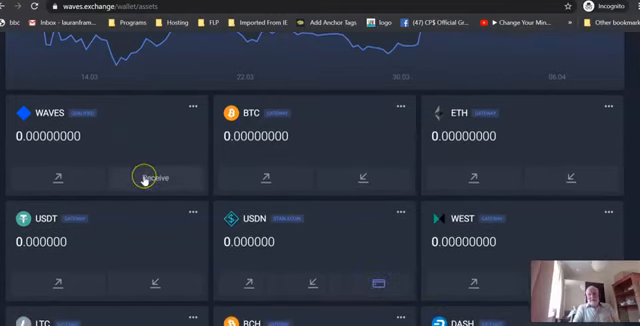
{"action": "scroll", "scroll_direction": "down", "scroll_amount": 3}
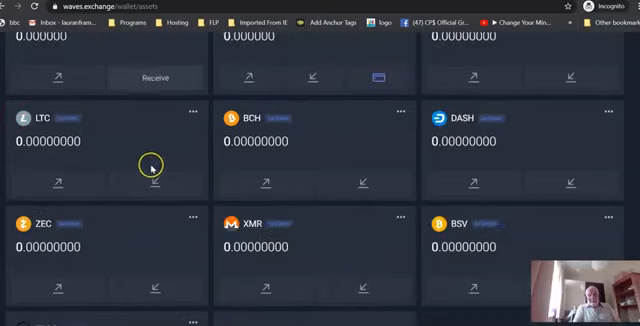
{"action": "scroll", "scroll_direction": "up", "scroll_amount": 3}
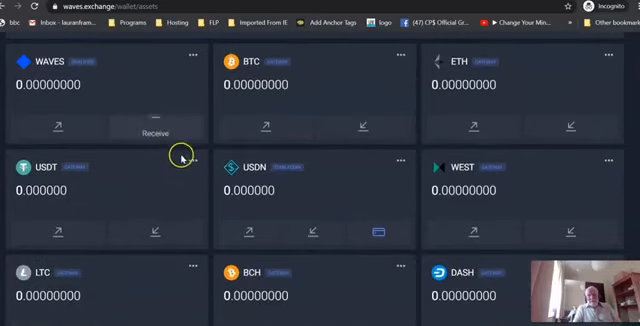
{"action": "scroll", "scroll_direction": "down", "scroll_amount": 3}
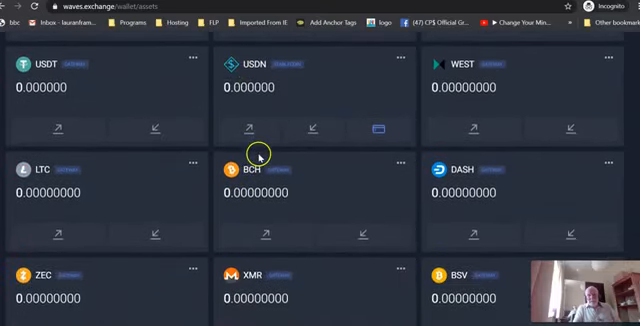
{"action": "scroll", "scroll_direction": "up", "scroll_amount": 3}
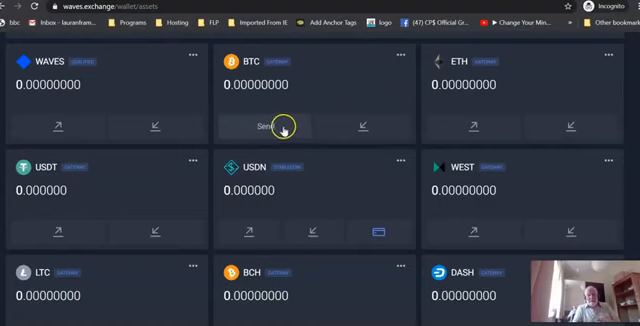
{"action": "mouse_move", "coordinate": [266, 116]}
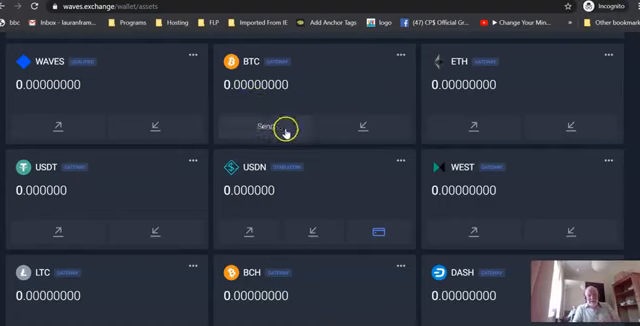
{"action": "left_click", "coordinate": [282, 126]}
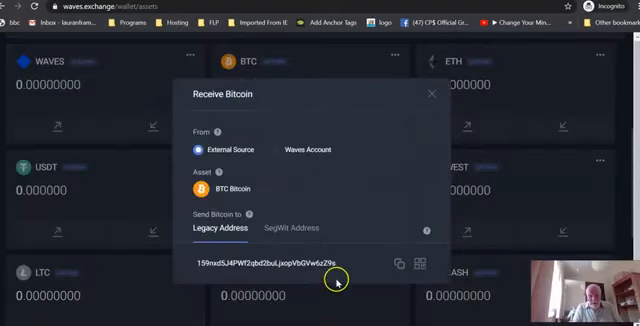
{"action": "mouse_move", "coordinate": [398, 268]}
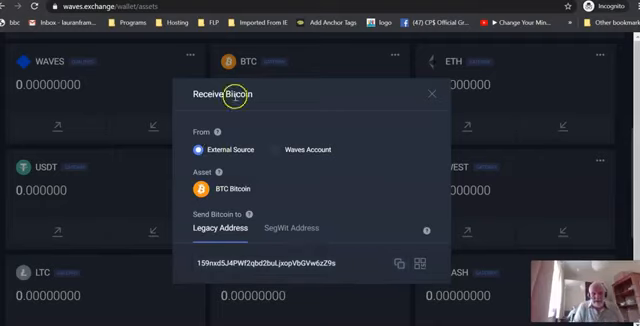
{"action": "mouse_move", "coordinate": [140, 50]}
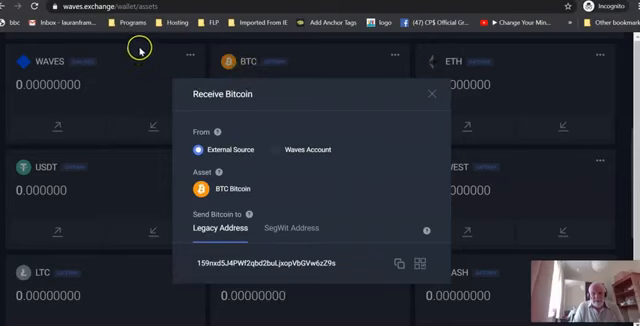
{"action": "left_click", "coordinate": [432, 92]}
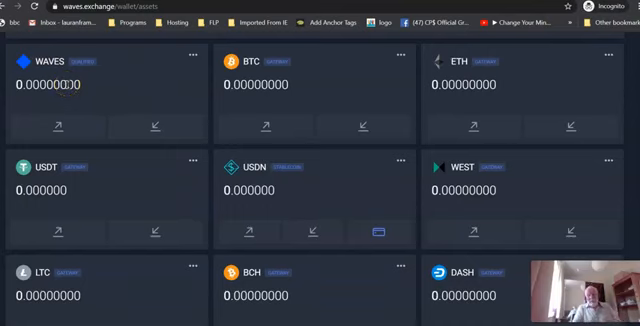
{"action": "mouse_move", "coordinate": [130, 96]}
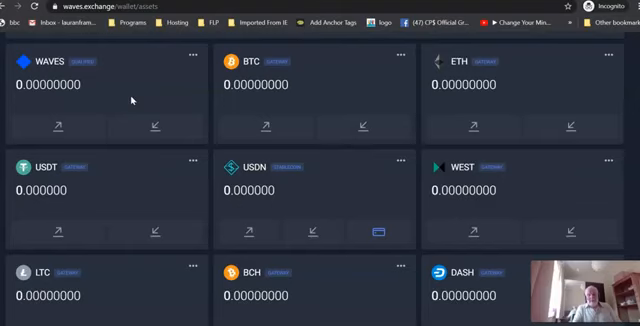
- Search 'WESA' in the pin-assets dialog, tick it and pin it to the wallet dashboard
{"action": "scroll", "scroll_direction": "down", "scroll_amount": 3}
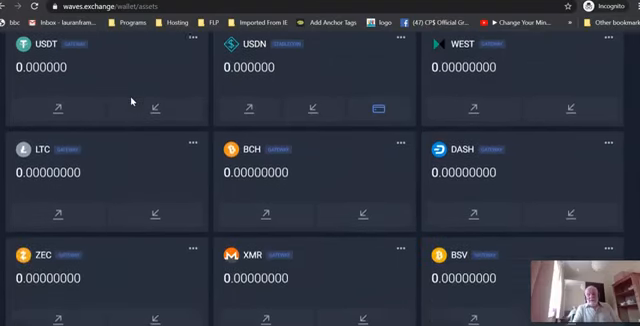
{"action": "scroll", "scroll_direction": "down", "scroll_amount": 3}
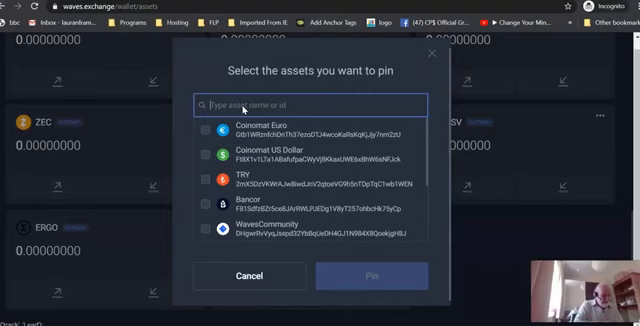
{"action": "type", "text": "WESA"}
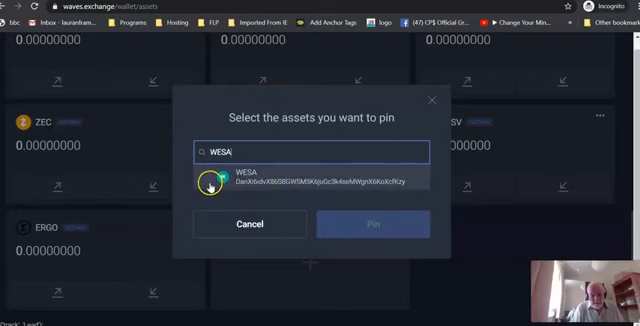
{"action": "left_click", "coordinate": [300, 176]}
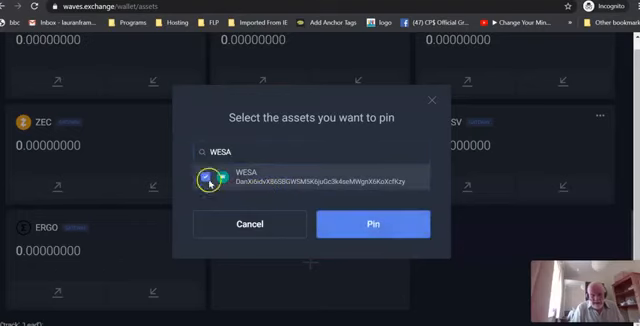
{"action": "left_click", "coordinate": [200, 178]}
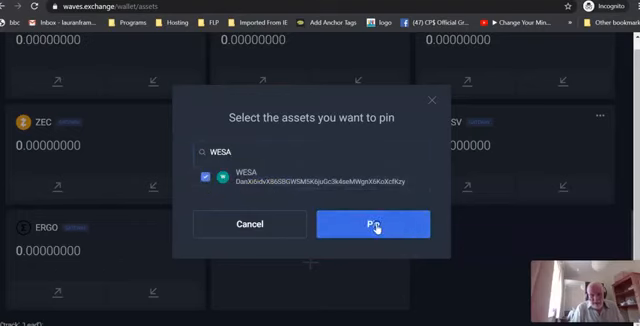
{"action": "left_click", "coordinate": [372, 224]}
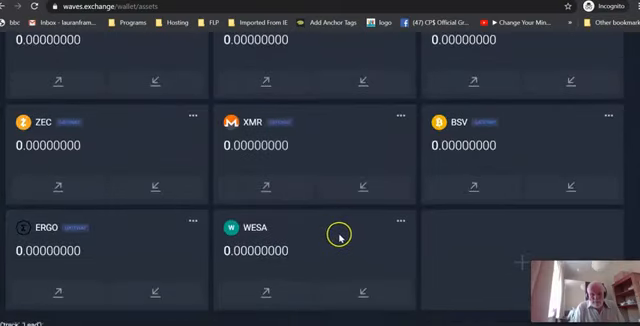
{"action": "mouse_move", "coordinate": [324, 232]}
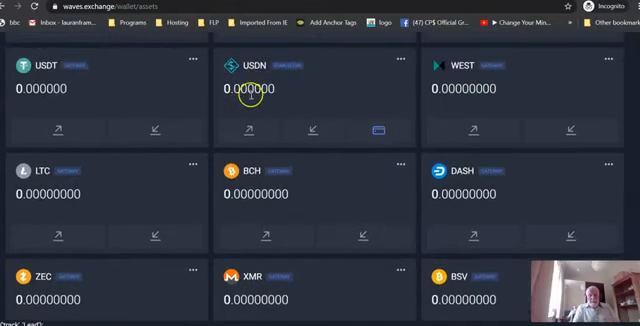
{"action": "mouse_move", "coordinate": [264, 104]}
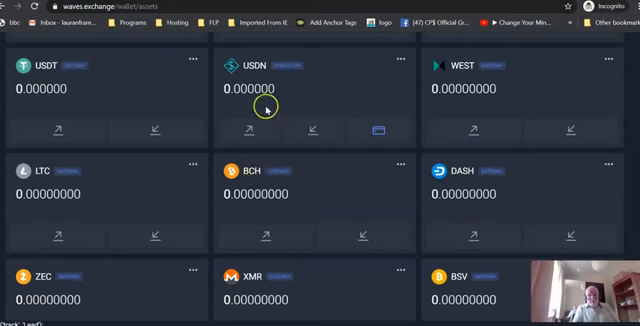
{"action": "scroll", "scroll_direction": "down", "scroll_amount": 3}
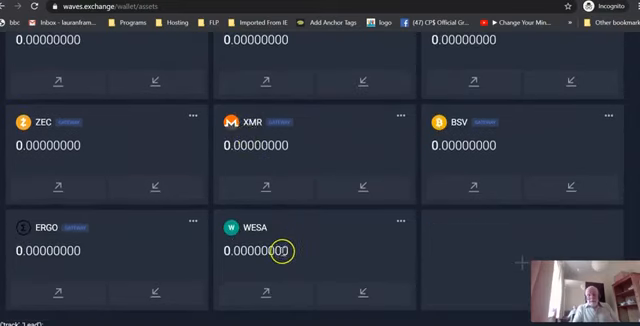
{"action": "mouse_move", "coordinate": [322, 232]}
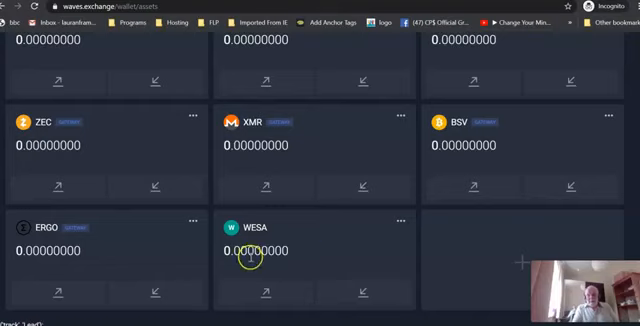
{"action": "mouse_move", "coordinate": [312, 240]}
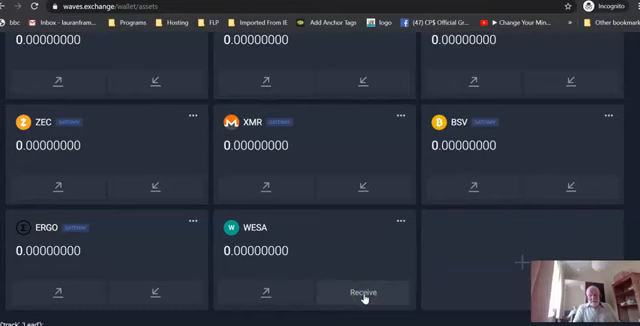
- Show the WESA receive address and copy it to the clipboard
{"action": "left_click", "coordinate": [360, 292]}
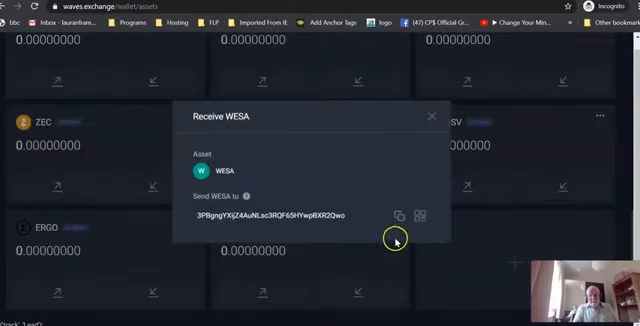
{"action": "left_click", "coordinate": [400, 216]}
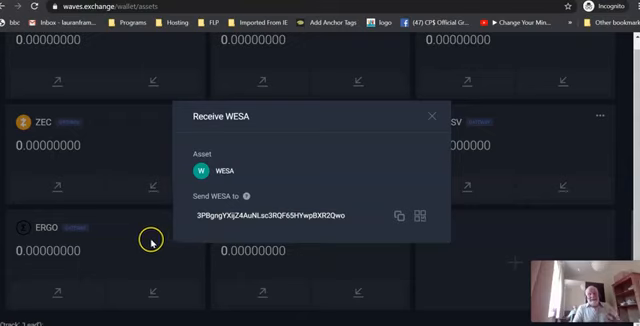
{"action": "mouse_move", "coordinate": [148, 244]}
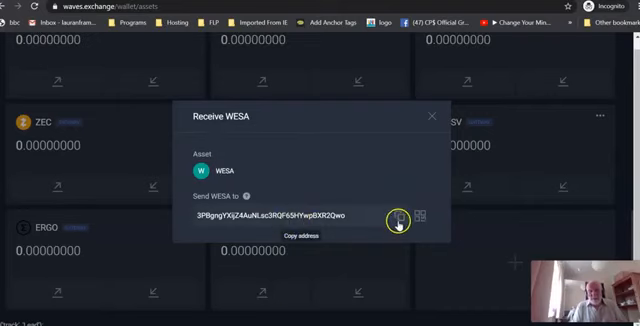
{"action": "left_click", "coordinate": [398, 214]}
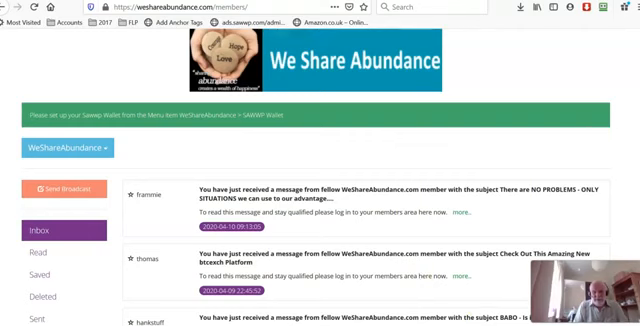
- Scroll down the We Share Abundance members inbox toward the SAWWP Wallet menu
{"action": "scroll", "scroll_direction": "down", "scroll_amount": 3}
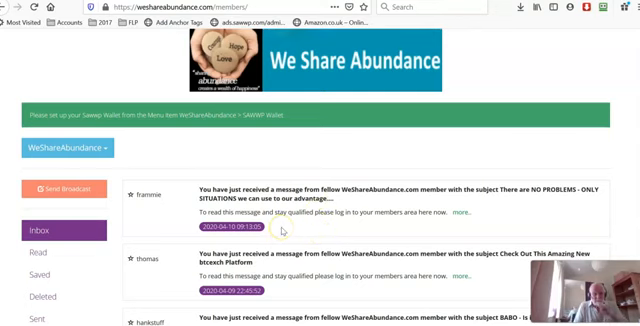
{"action": "mouse_move", "coordinate": [356, 132]}
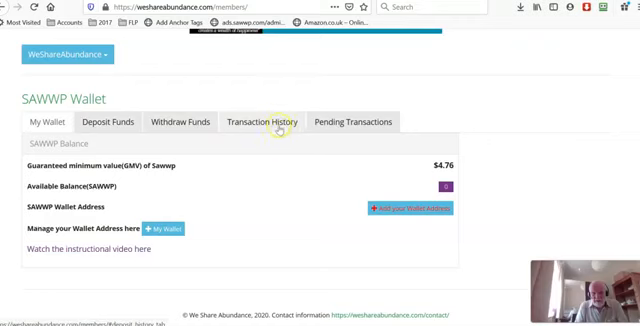
{"action": "mouse_move", "coordinate": [298, 148]}
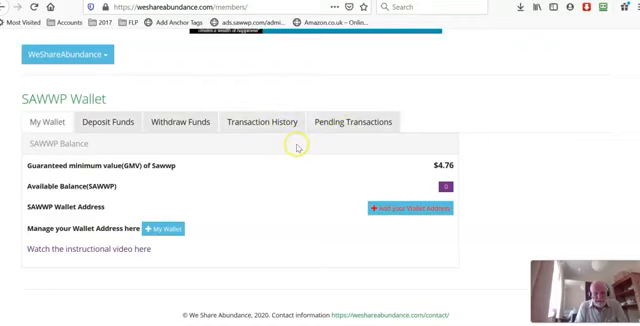
{"action": "mouse_move", "coordinate": [196, 172]}
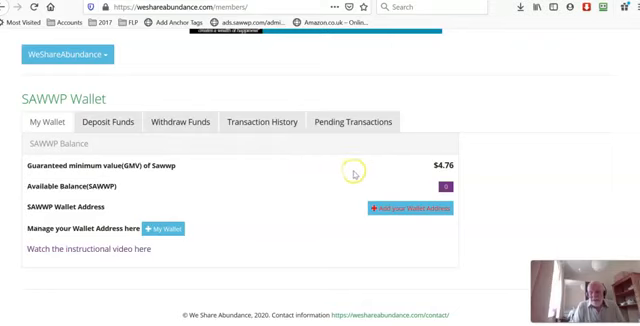
{"action": "mouse_move", "coordinate": [408, 166]}
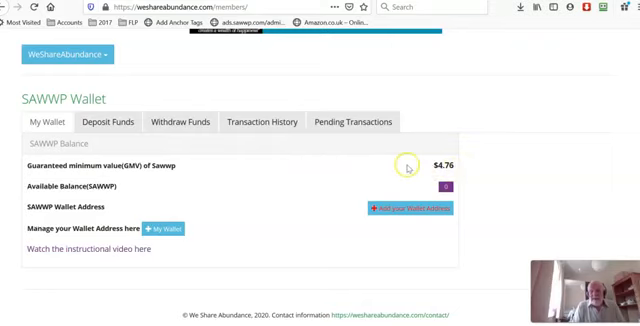
{"action": "mouse_move", "coordinate": [398, 170]}
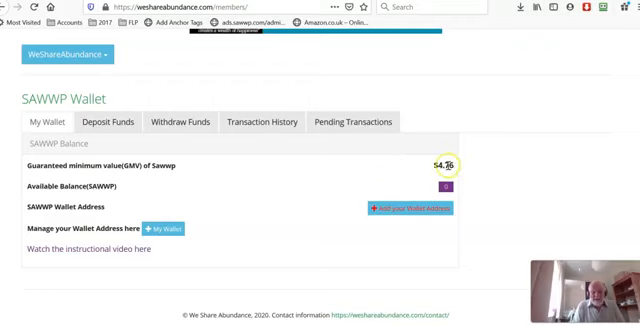
{"action": "mouse_move", "coordinate": [398, 172]}
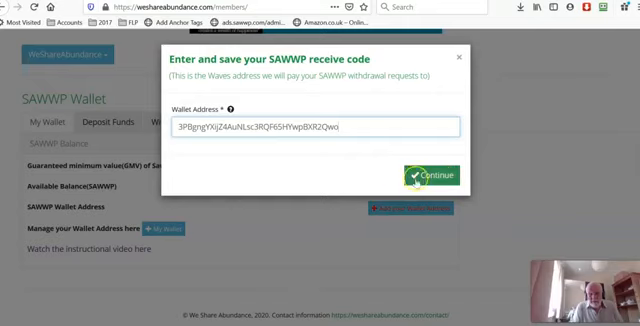
- Submit the pasted WESA address as the SAWWP receive code and confirm
{"action": "left_click", "coordinate": [426, 174]}
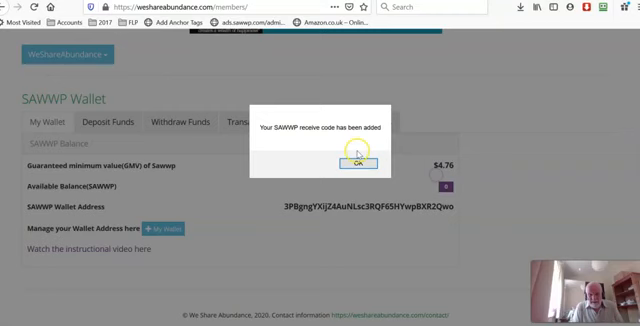
{"action": "left_click", "coordinate": [348, 158]}
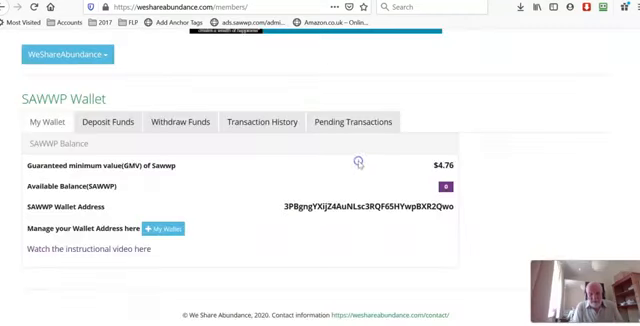
{"action": "mouse_move", "coordinate": [356, 160]}
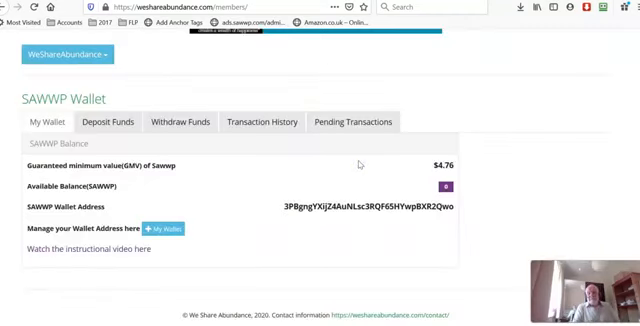